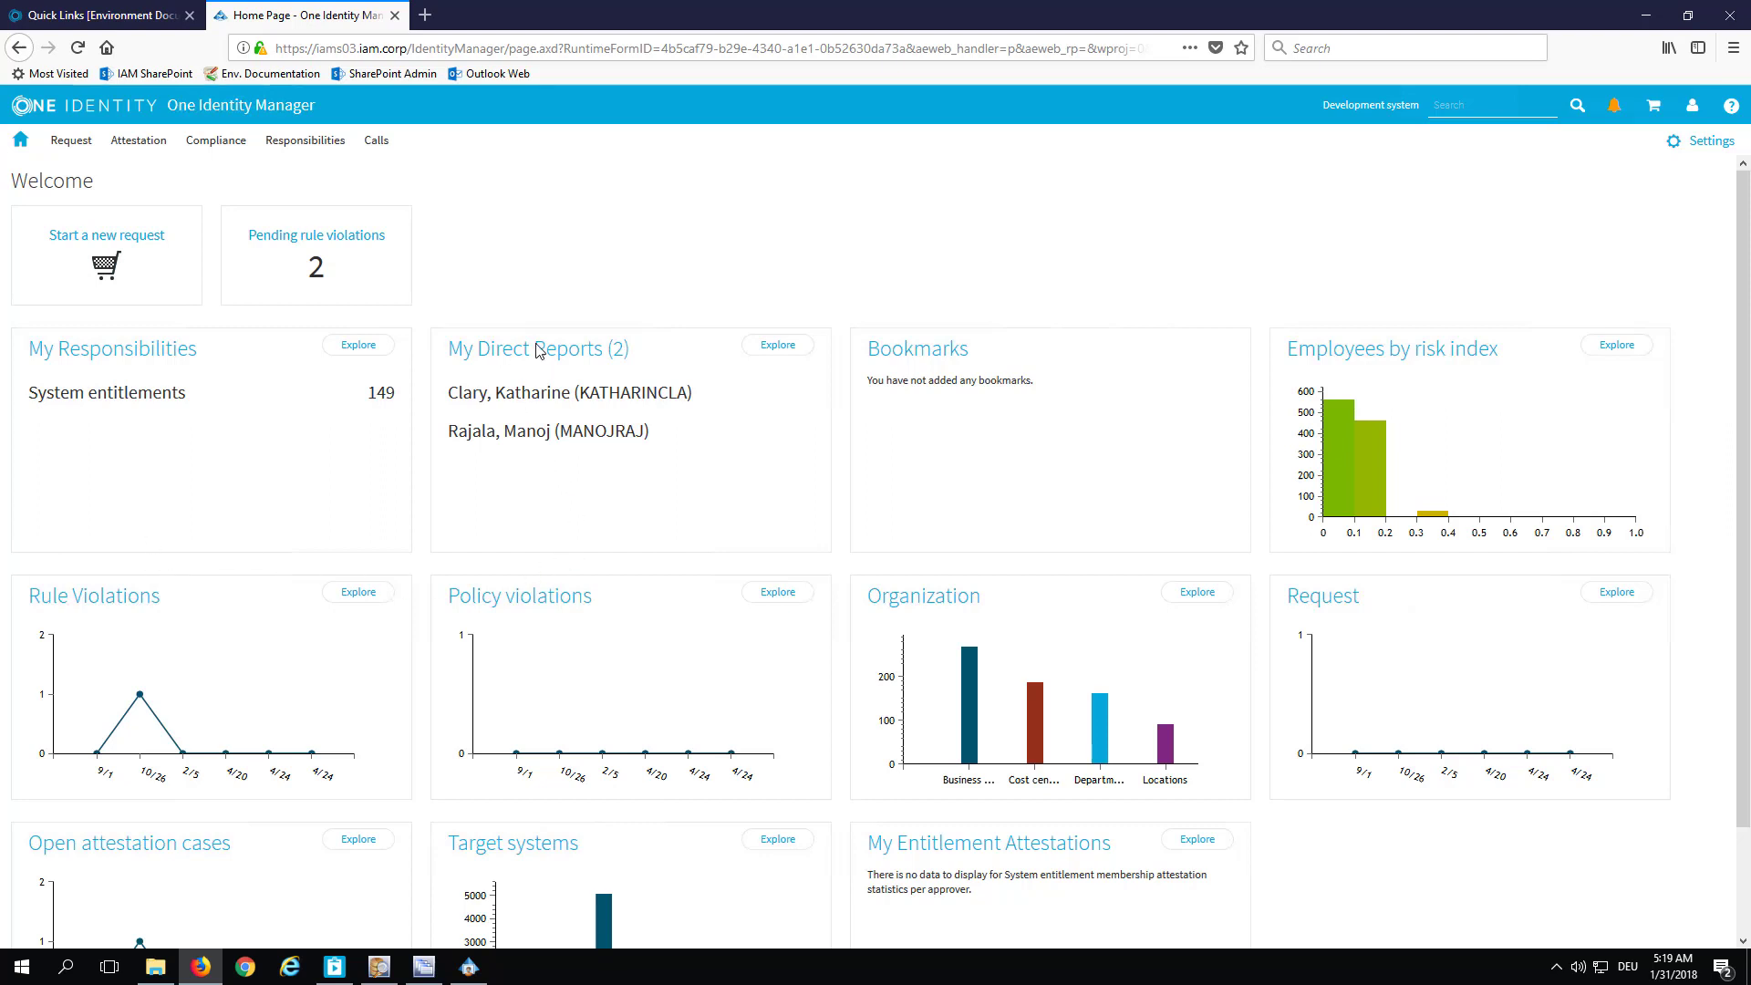
pyautogui.moveTo(657, 540)
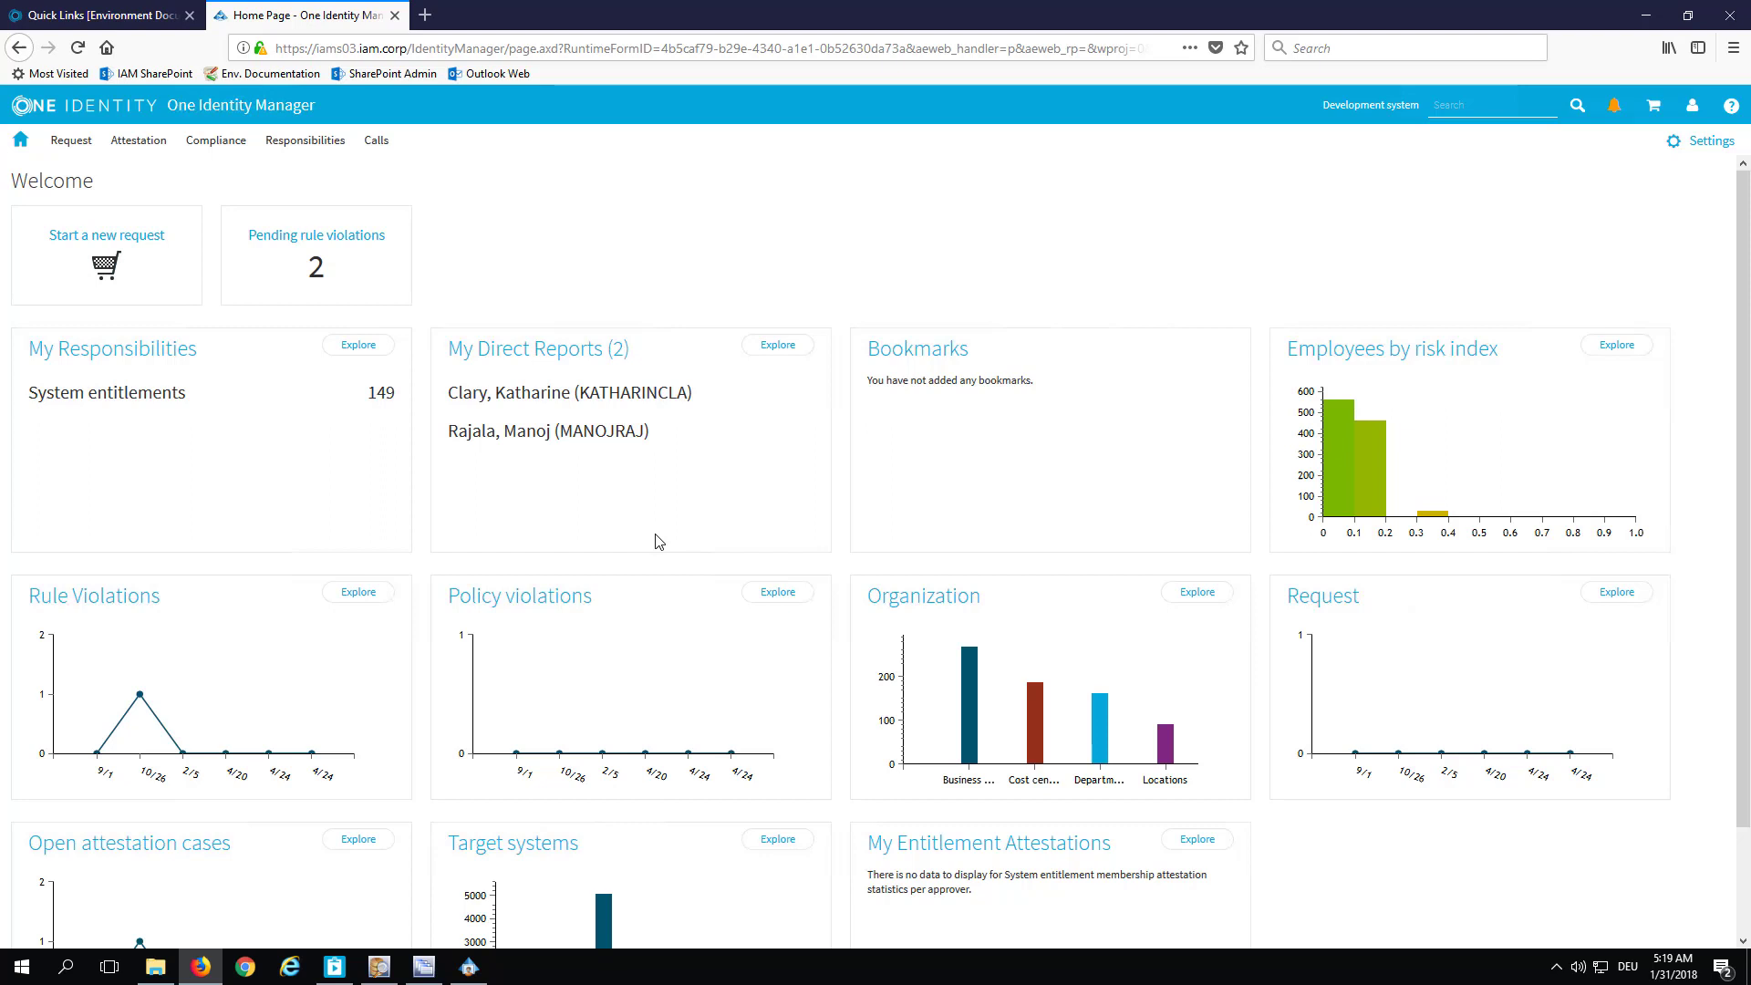
pyautogui.moveTo(655, 525)
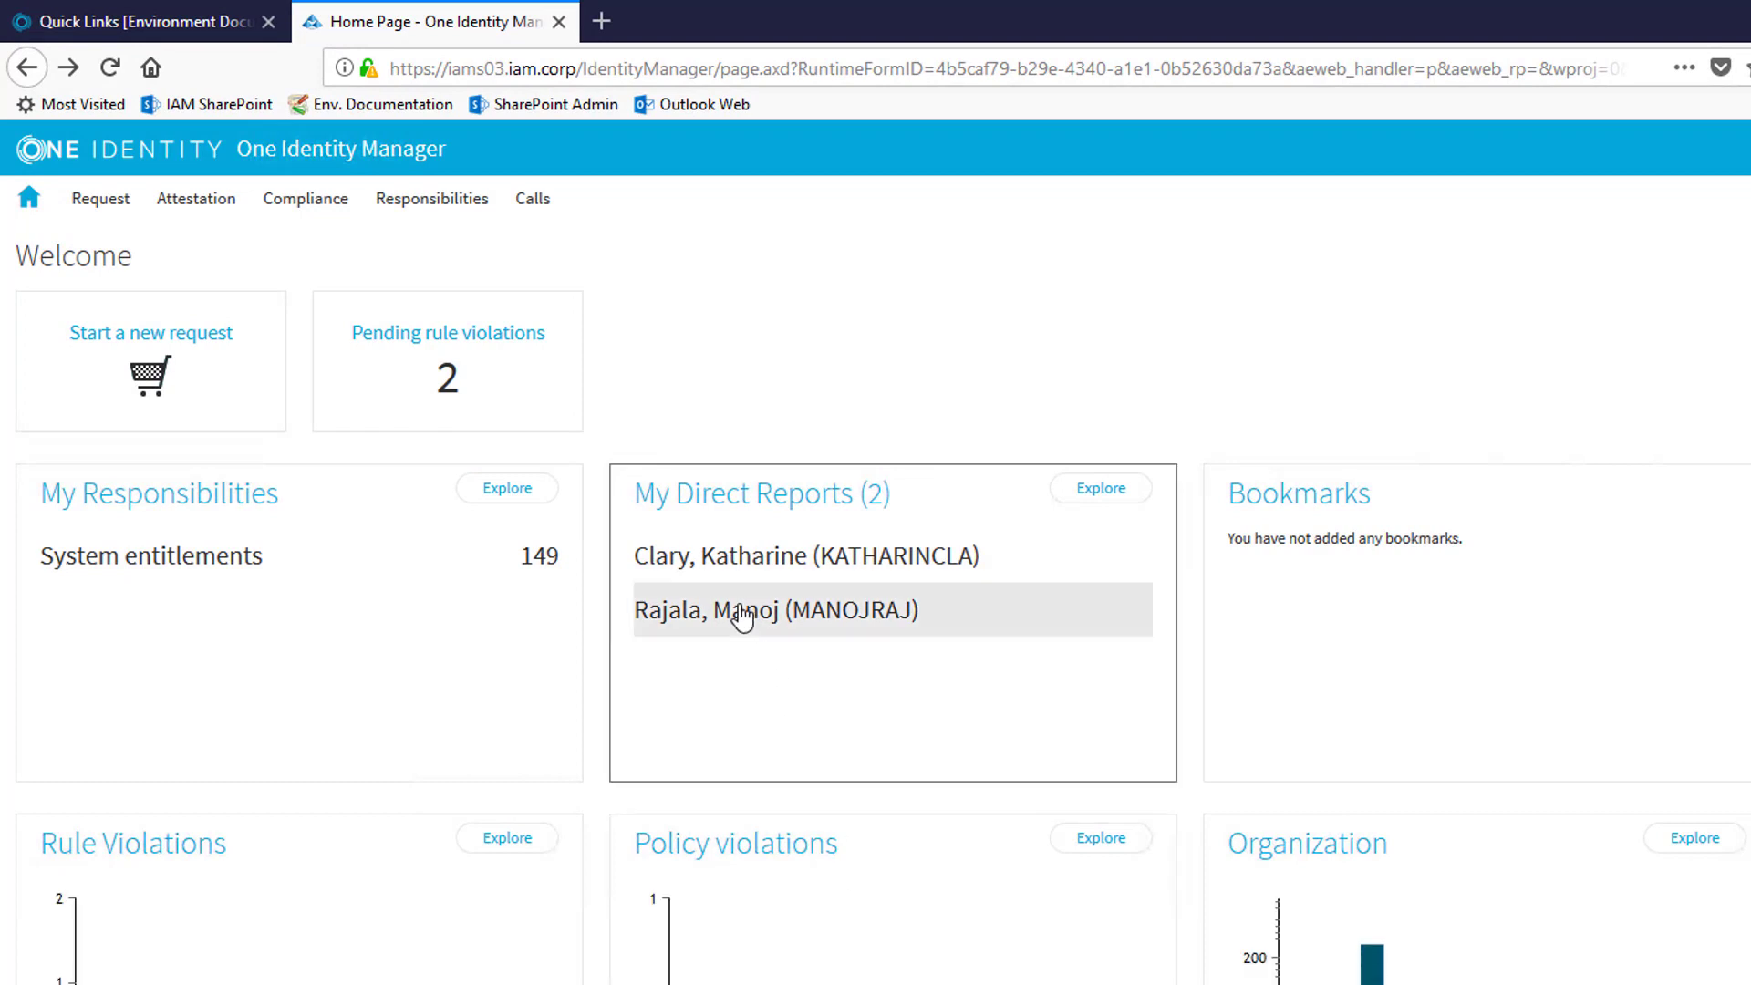
# - Open the second direct report's details from the manager's list
pyautogui.click(775, 609)
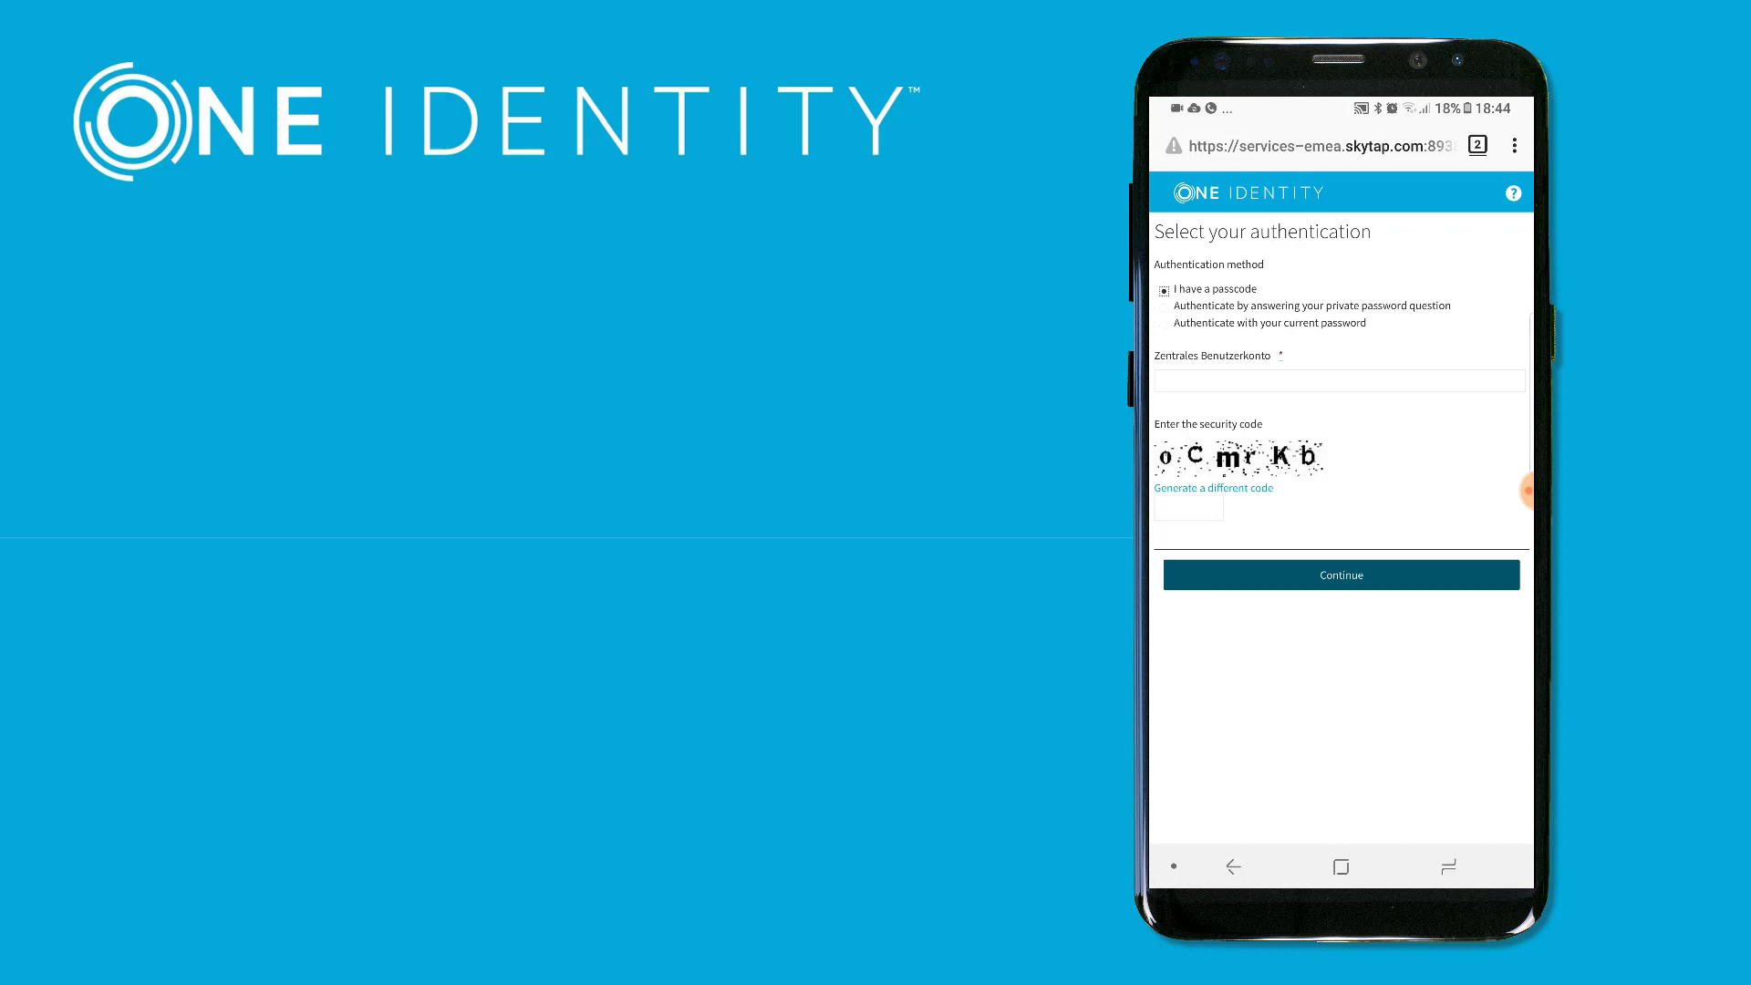
pyautogui.click(1166, 325)
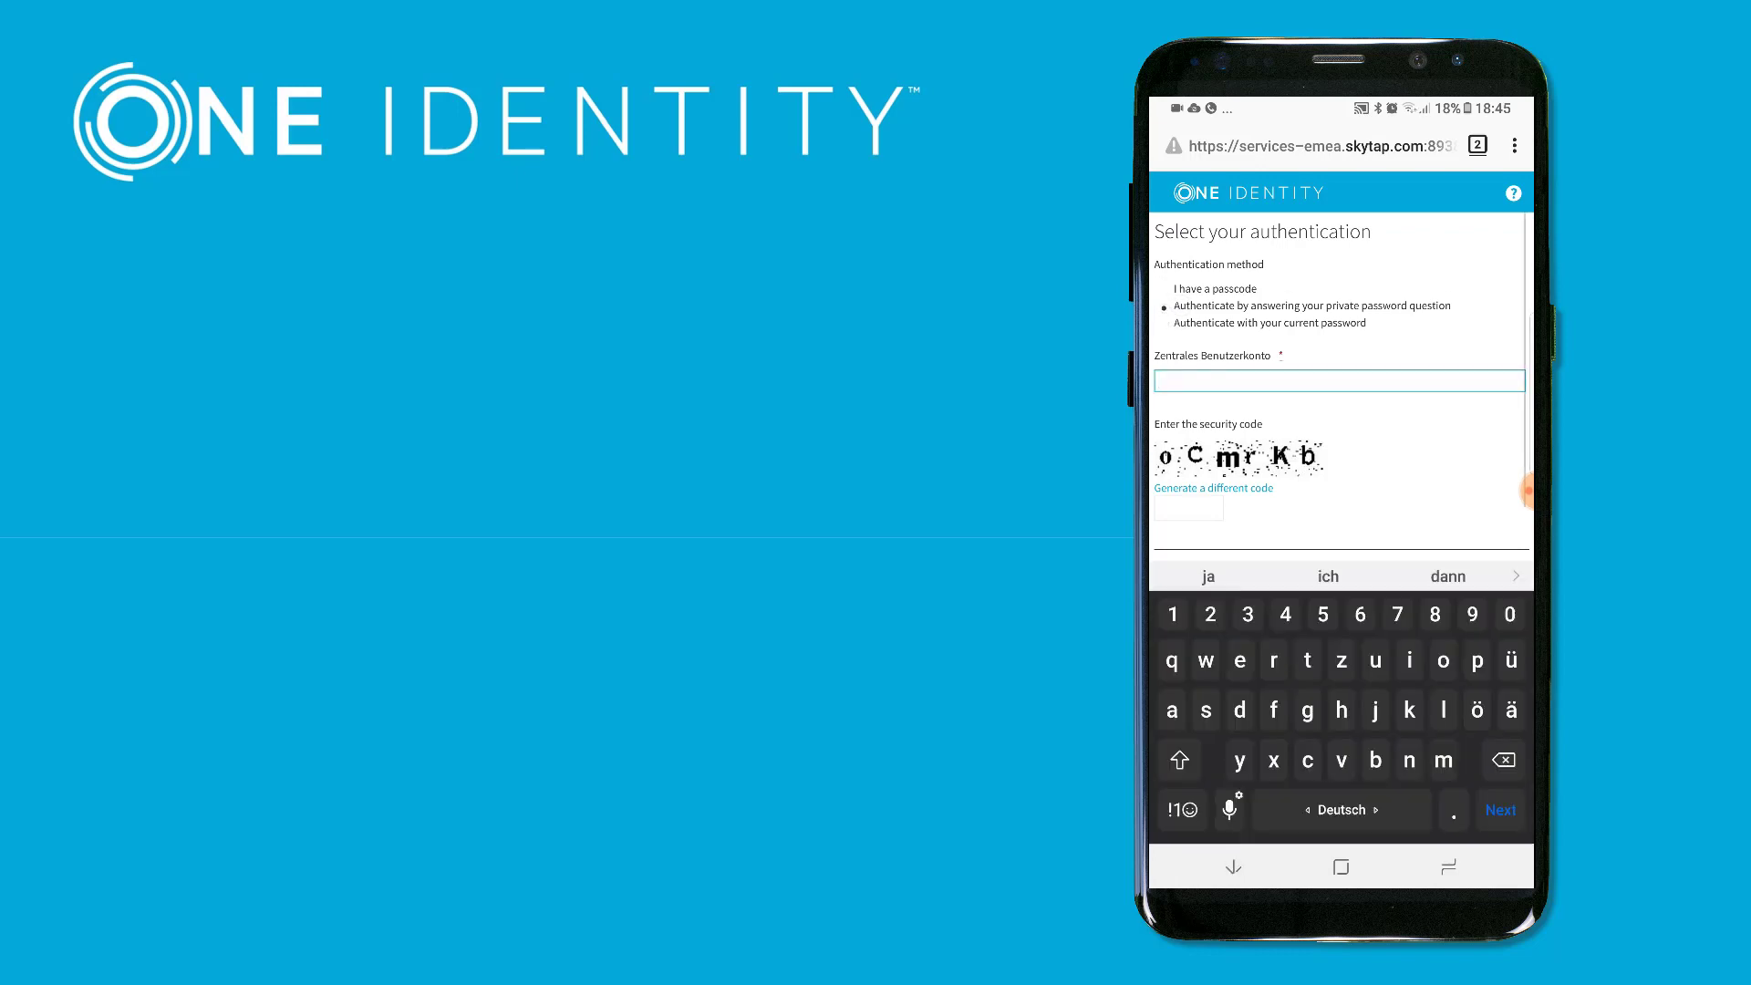
pyautogui.write('herwigabe')
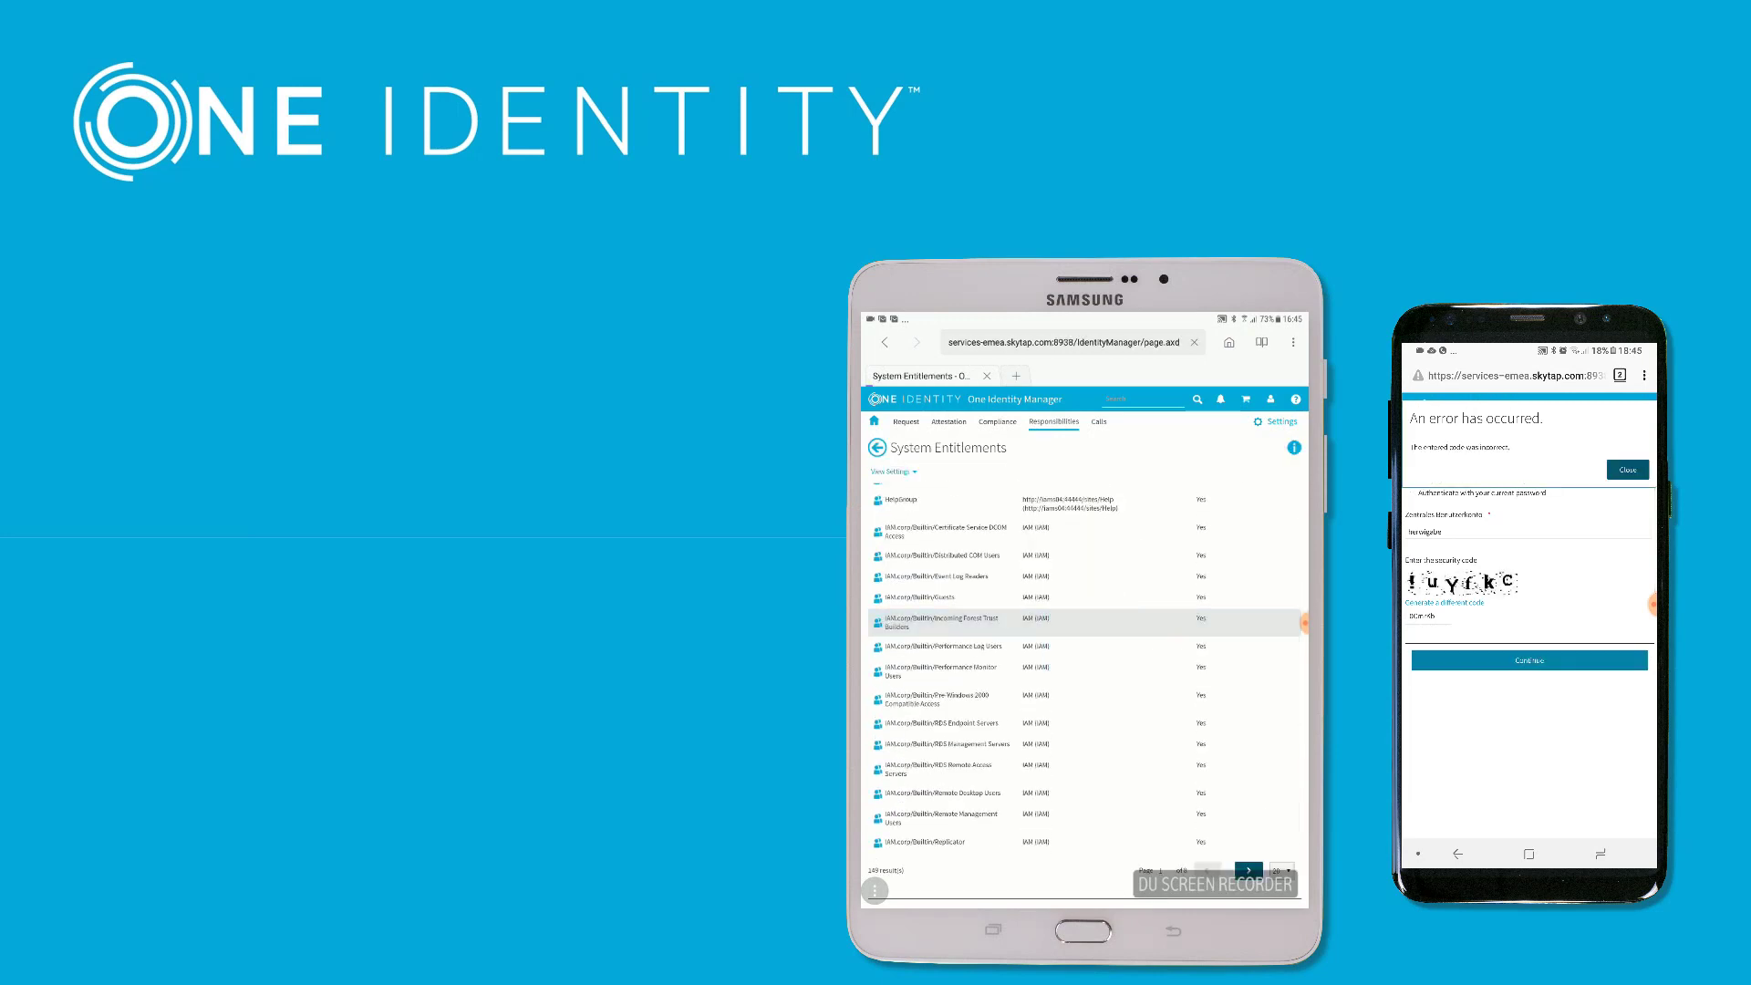
# - Extend the Incoming Forest Trust Builders group description with 'responsibility' and save it
pyautogui.click(943, 620)
pyautogui.write('This is my ')
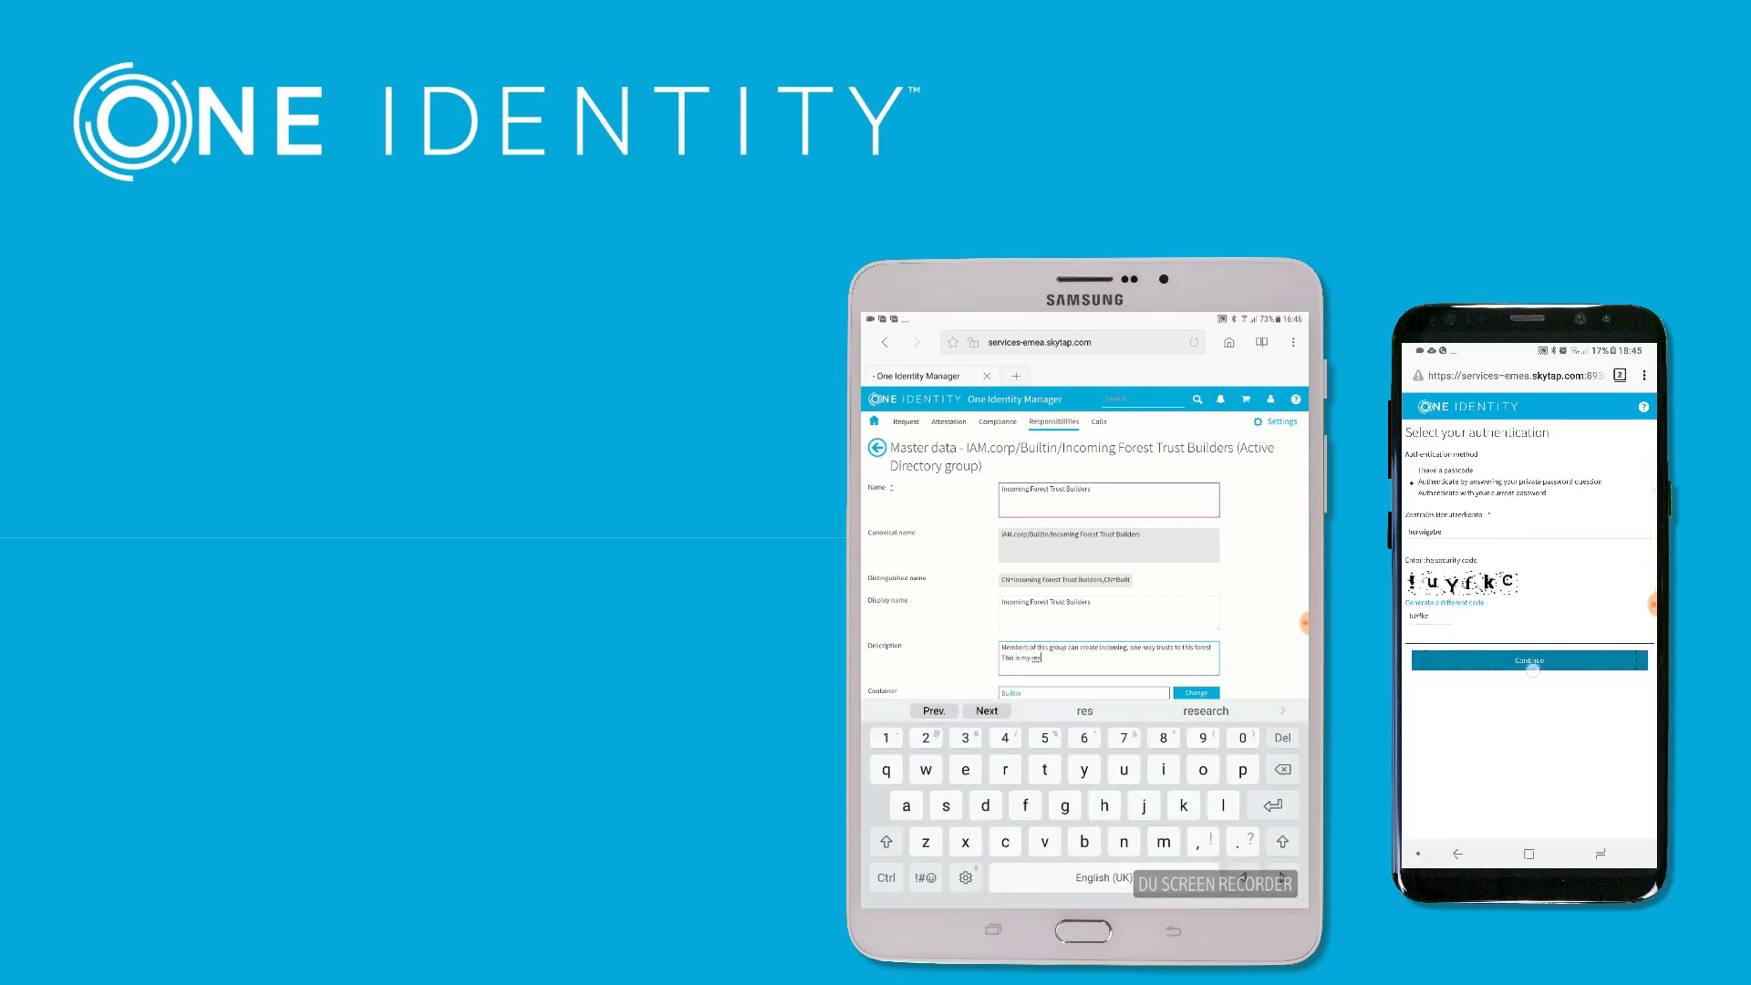
pyautogui.write('responsibility')
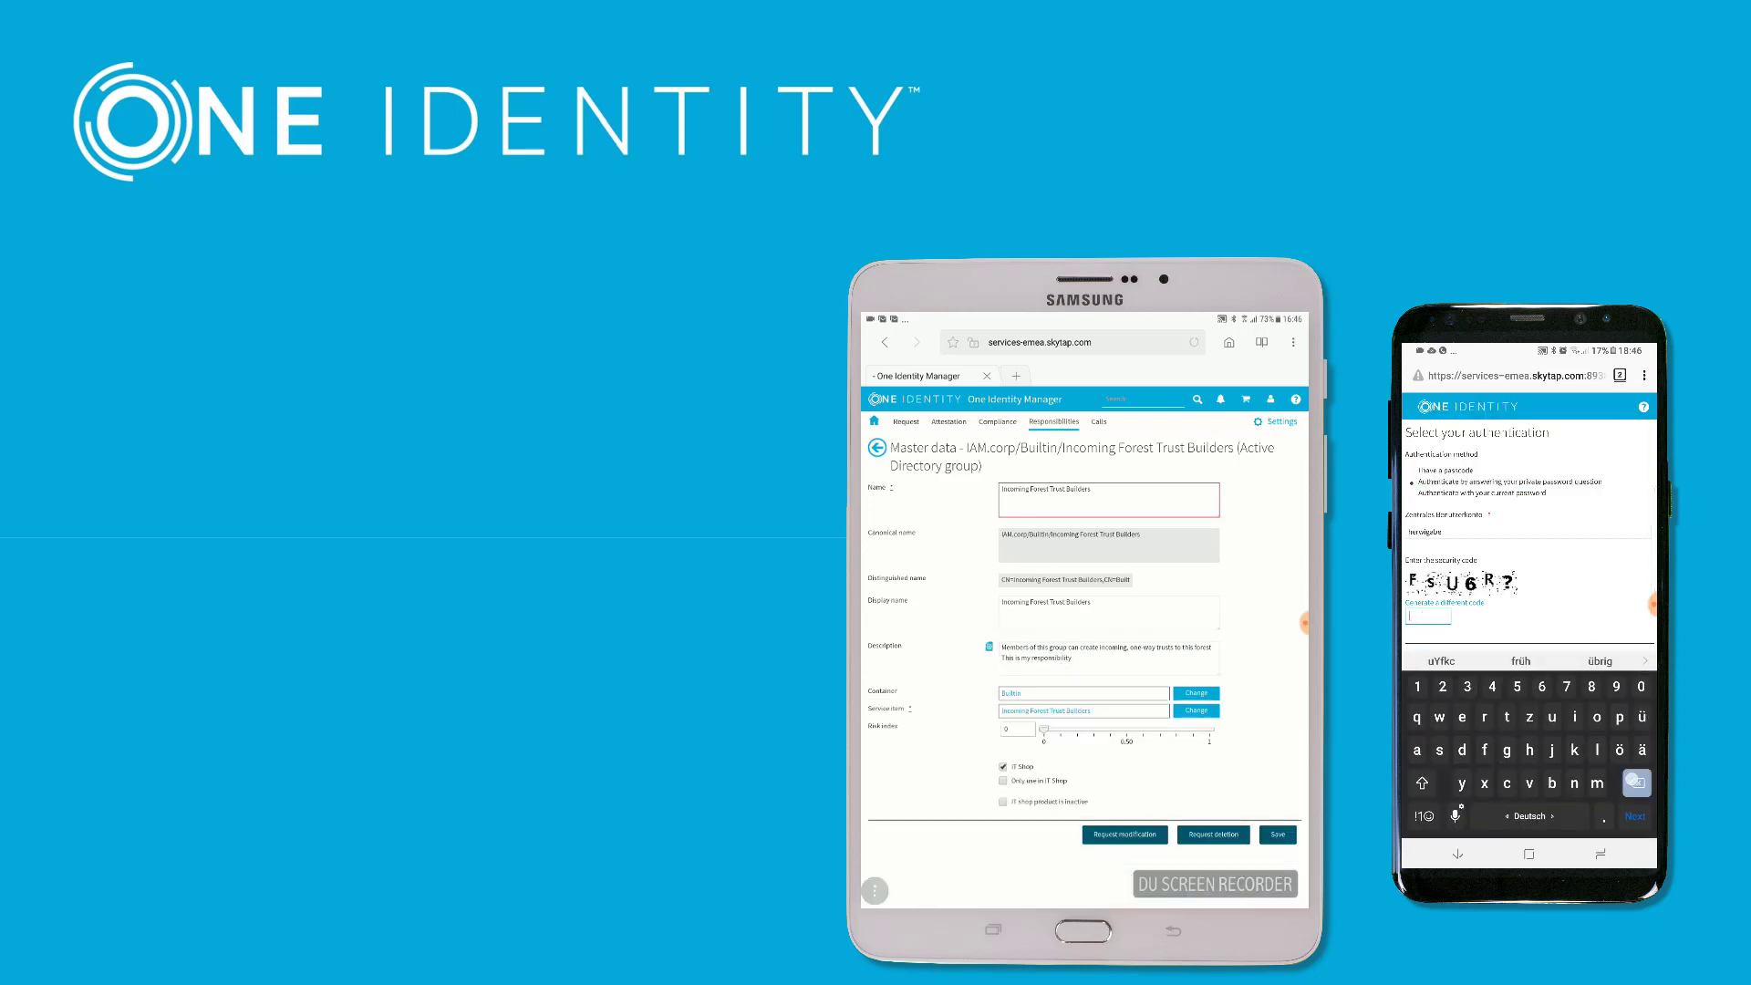
pyautogui.click(1277, 834)
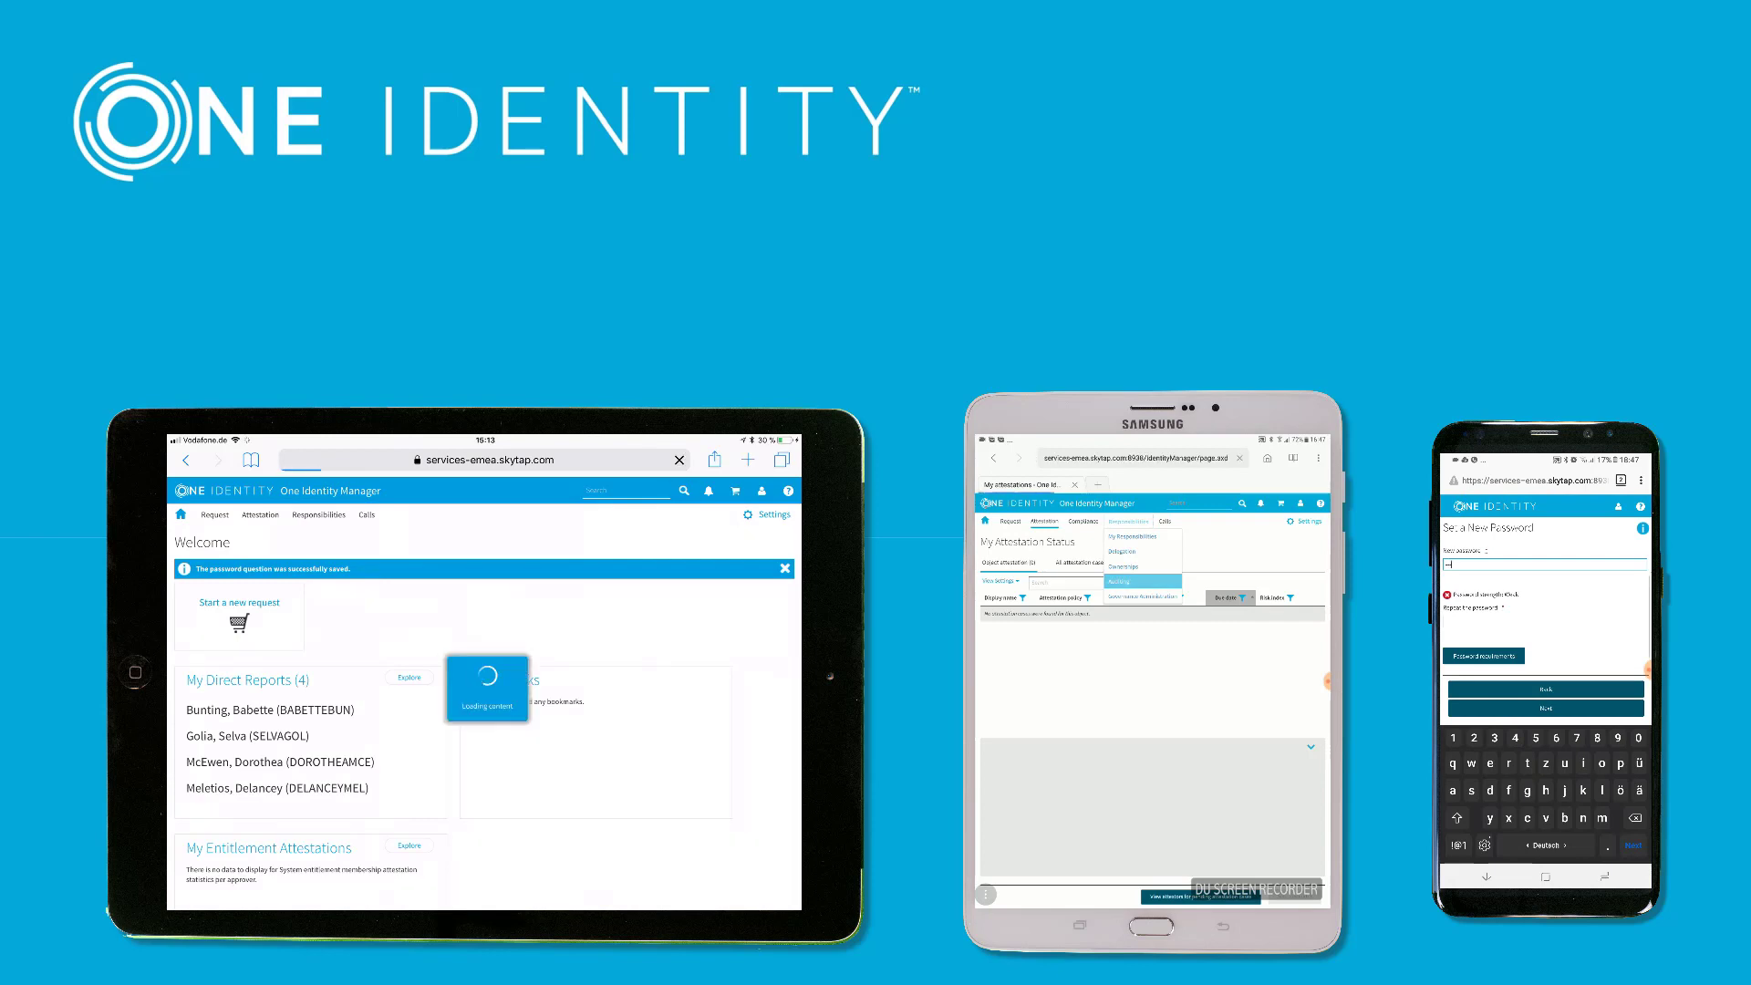
# - Navigate via Responsibilities > My Responsibilities > People to the direct report's employee overview
pyautogui.click(762, 491)
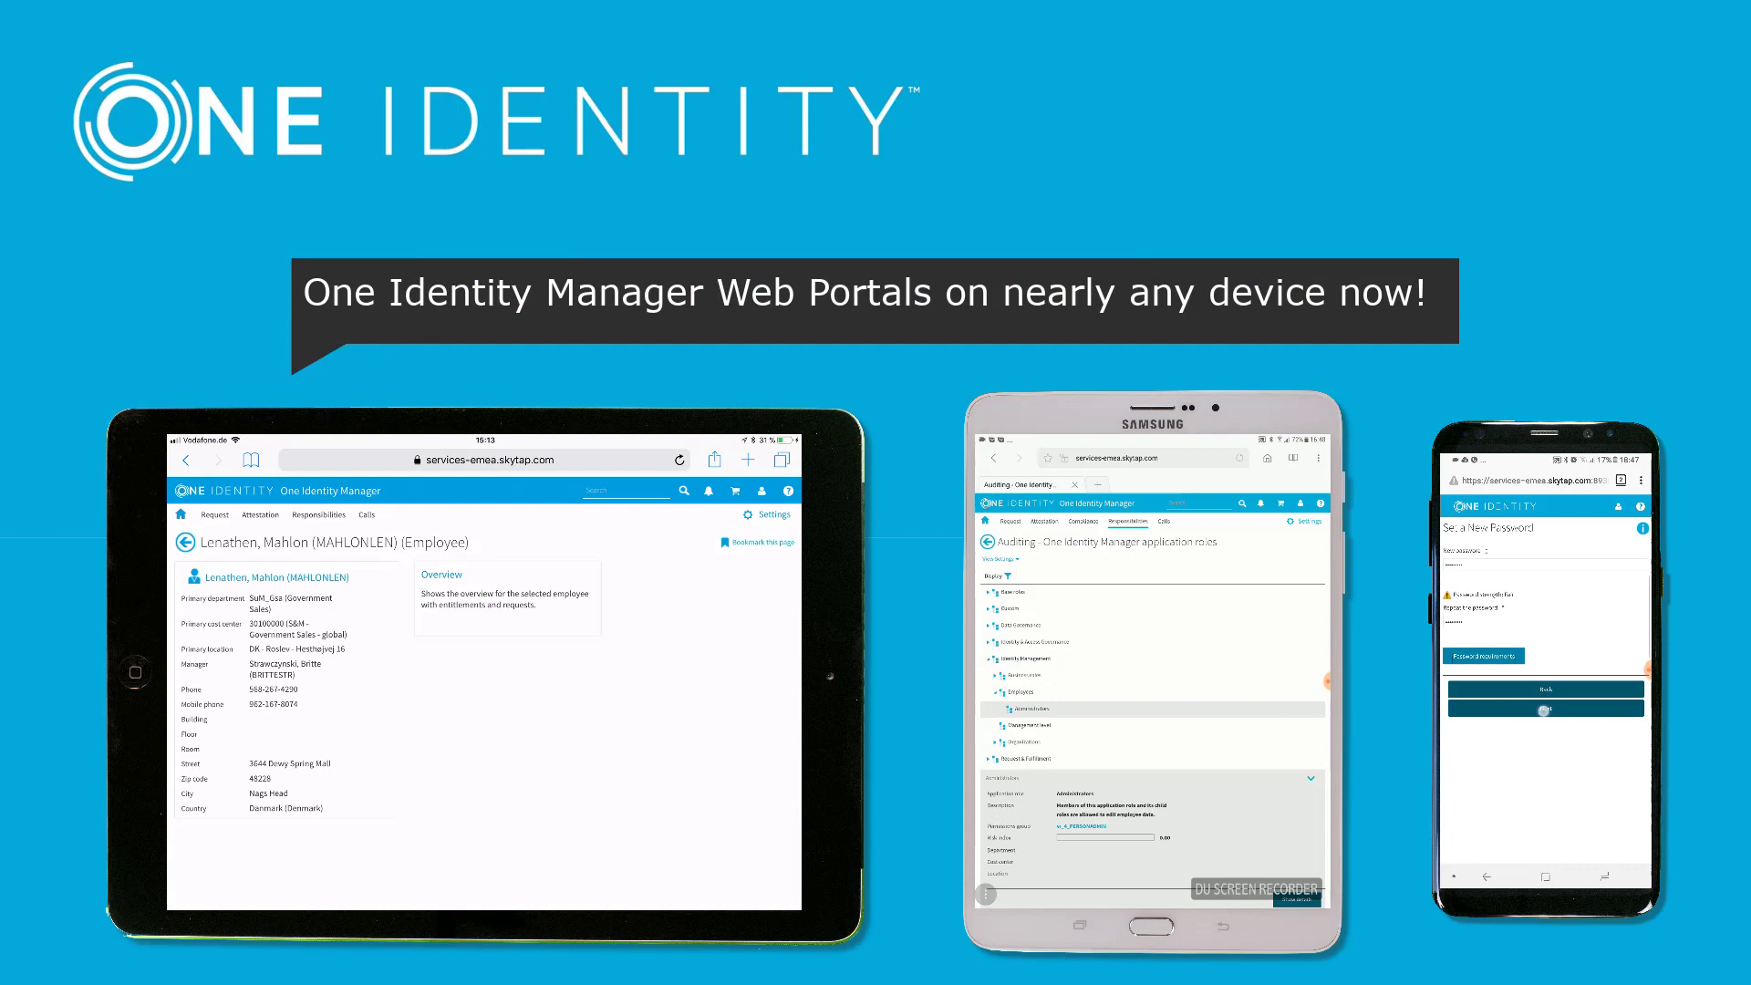
pyautogui.click(317, 515)
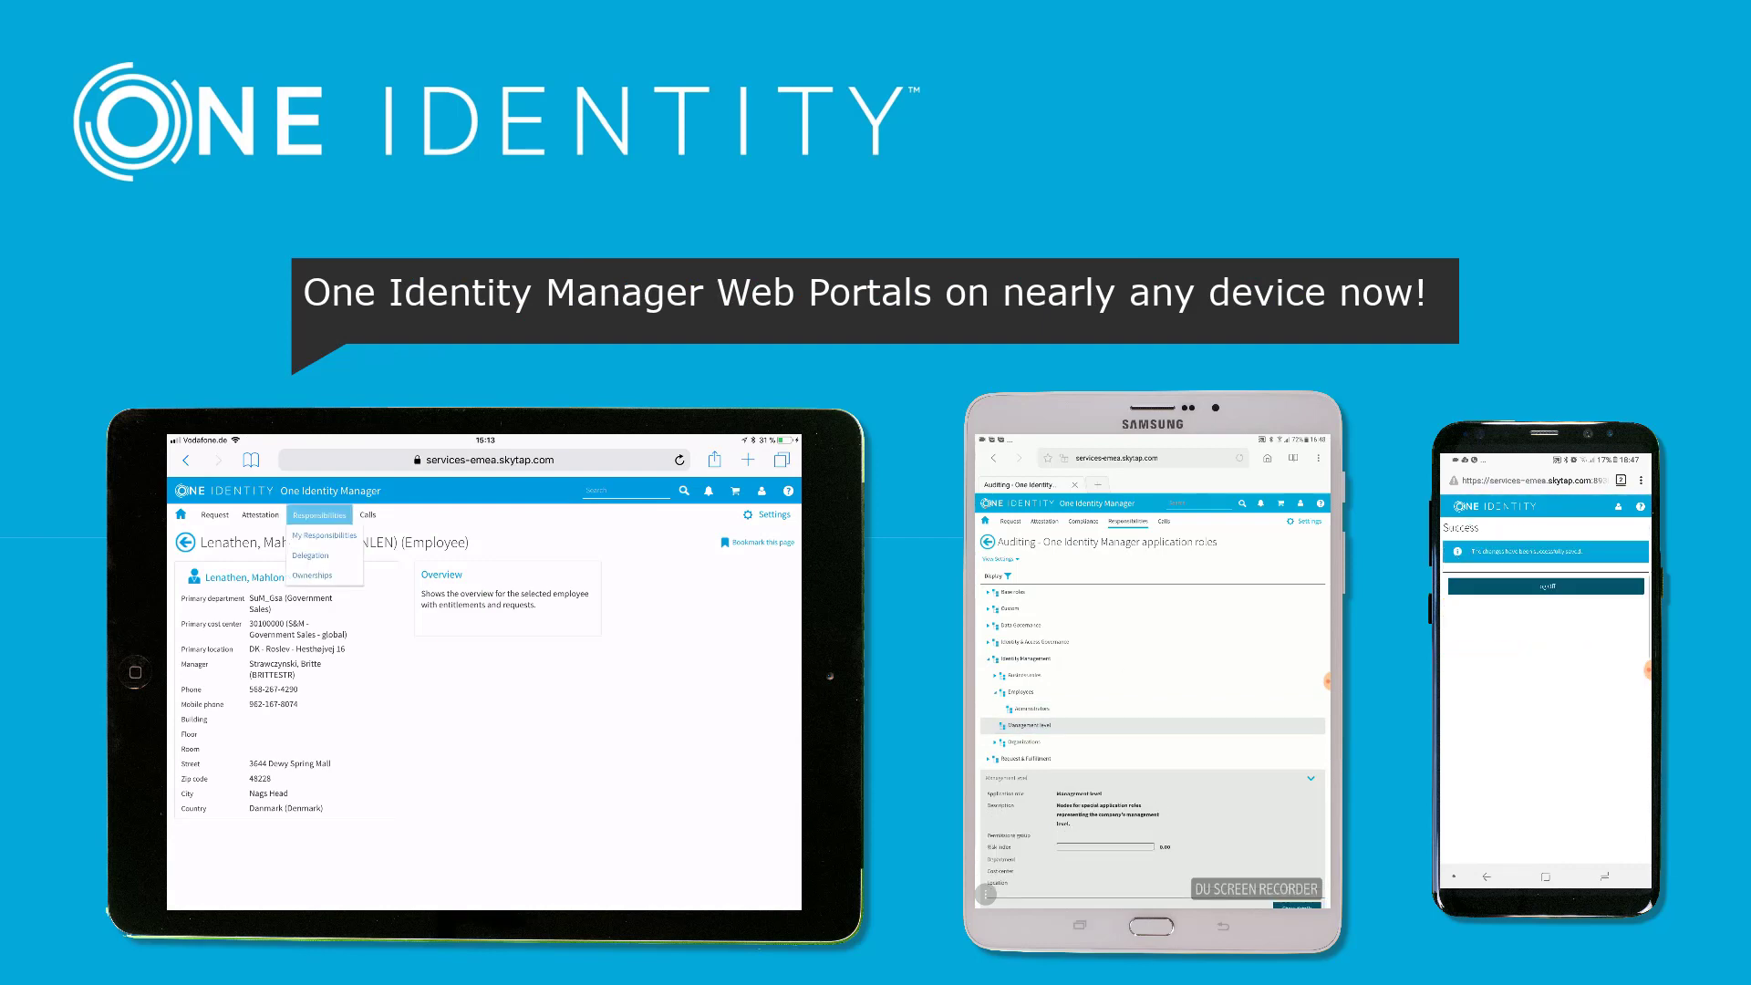
pyautogui.click(321, 535)
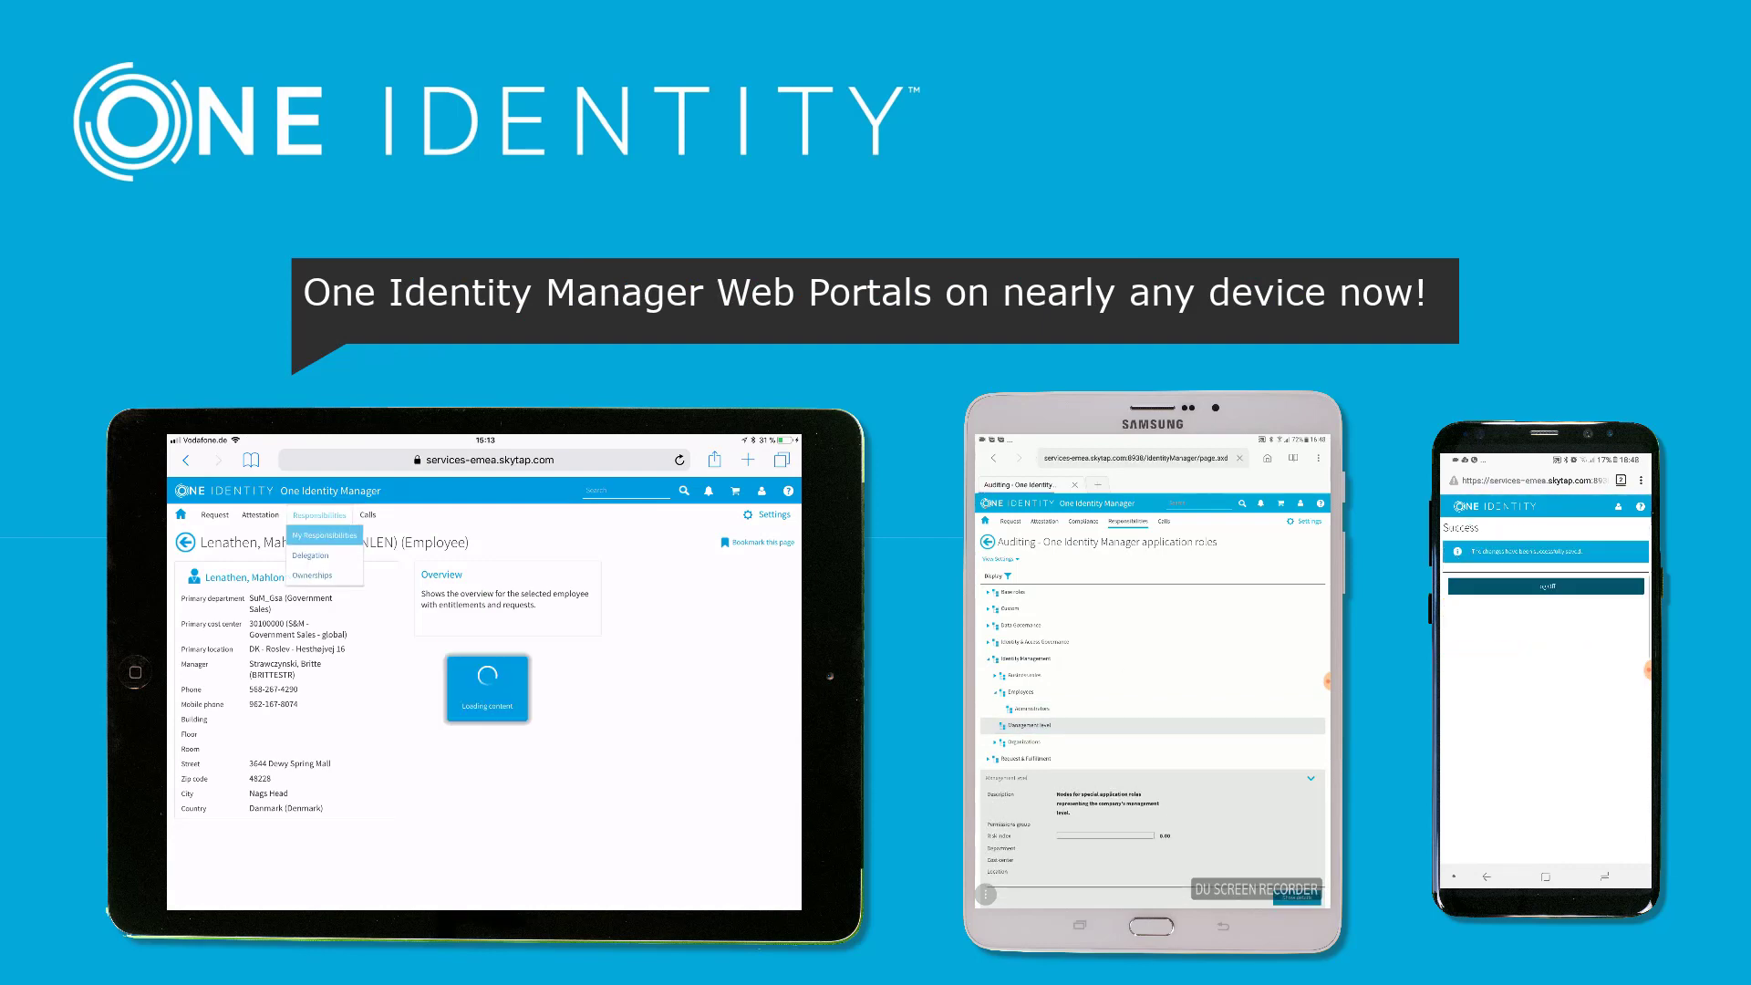
pyautogui.click(321, 536)
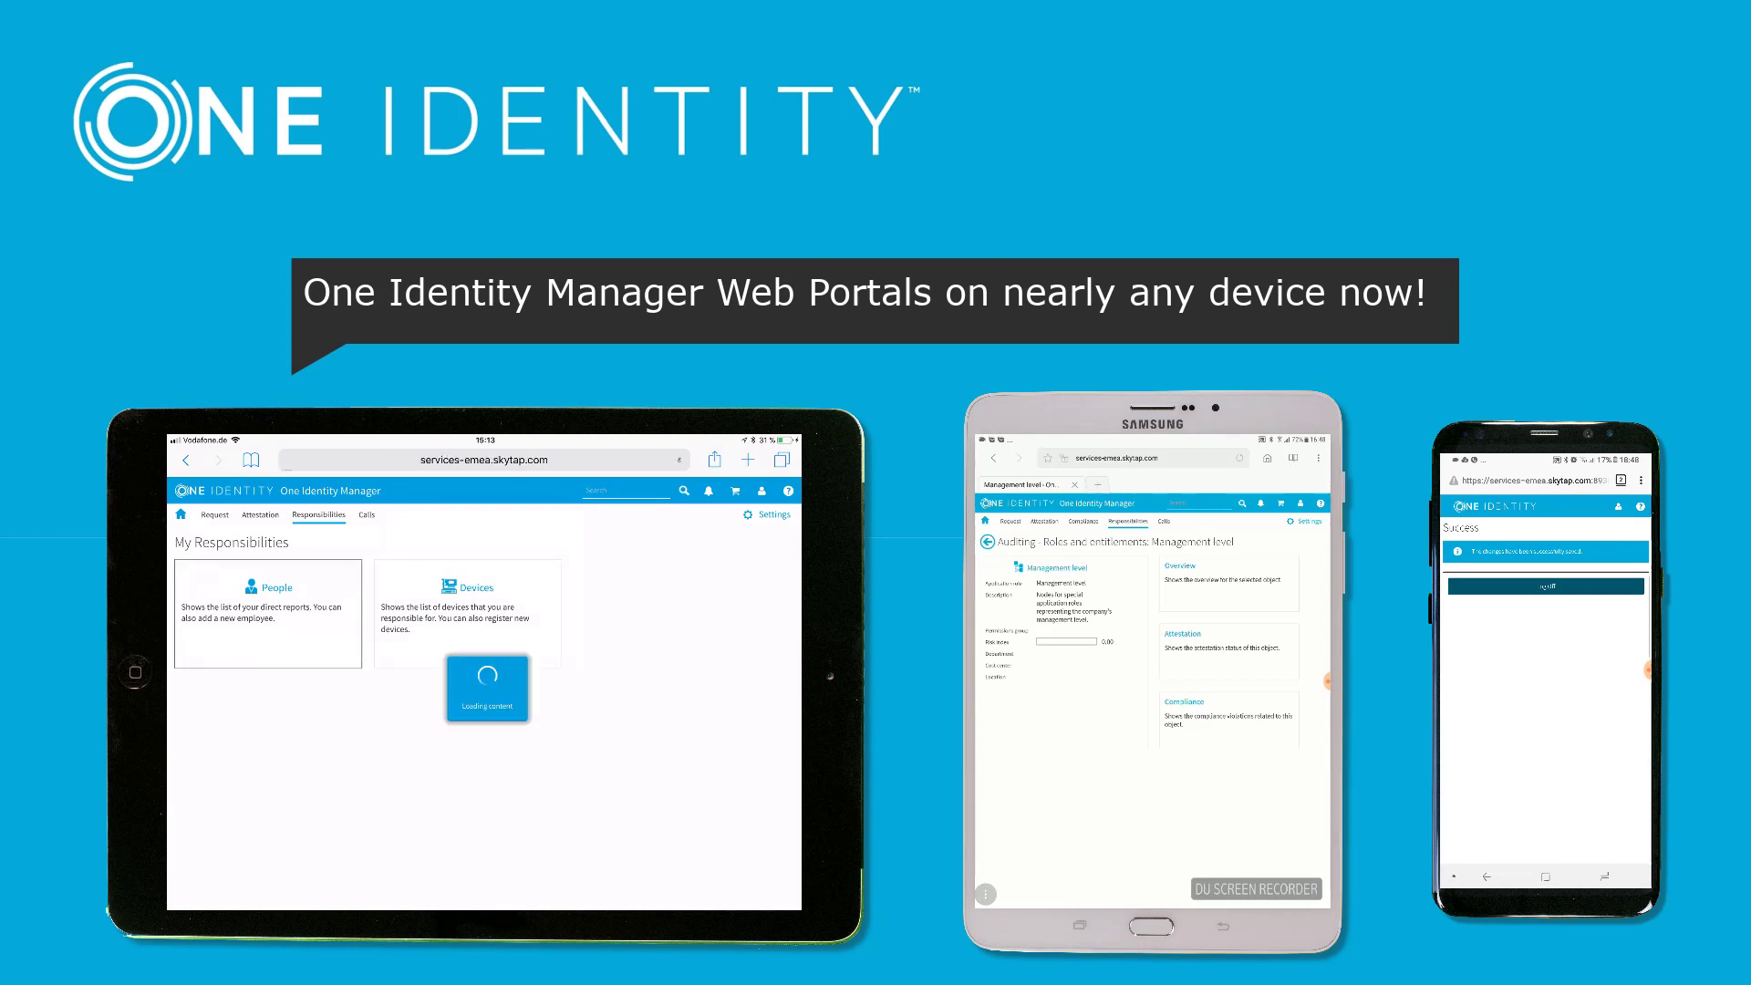
pyautogui.click(268, 612)
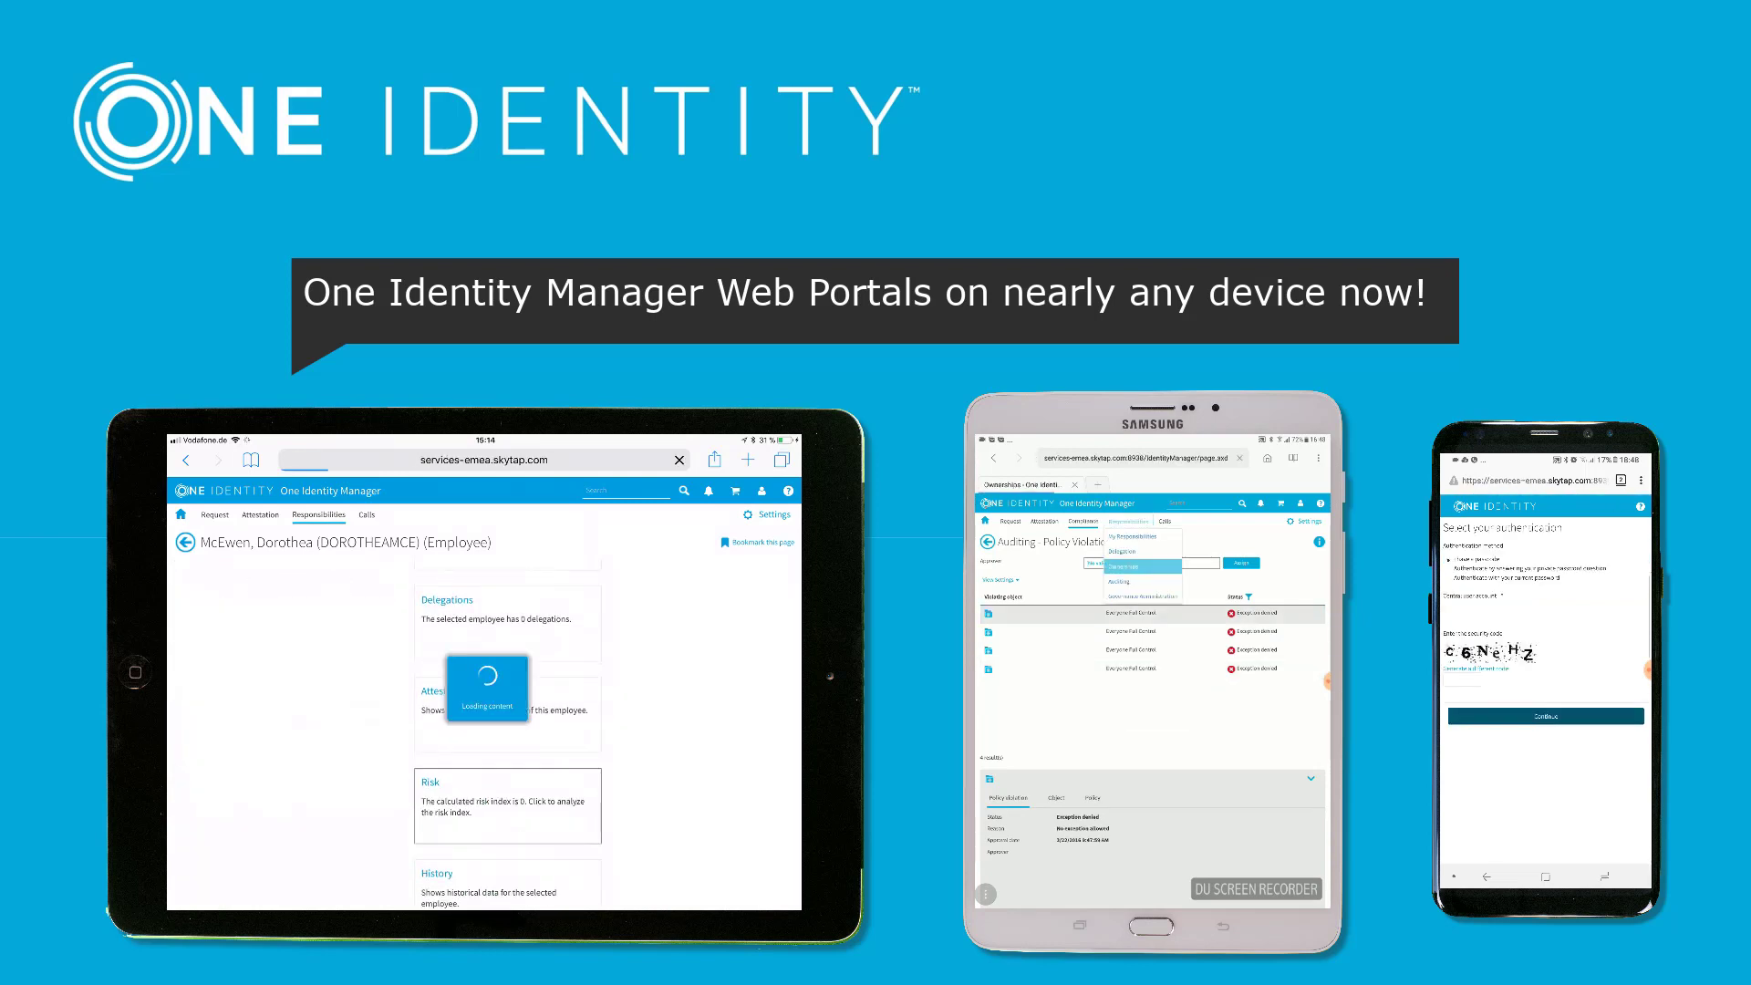
# - Open the employee's Active Directory user account and its Access details
pyautogui.click(507, 805)
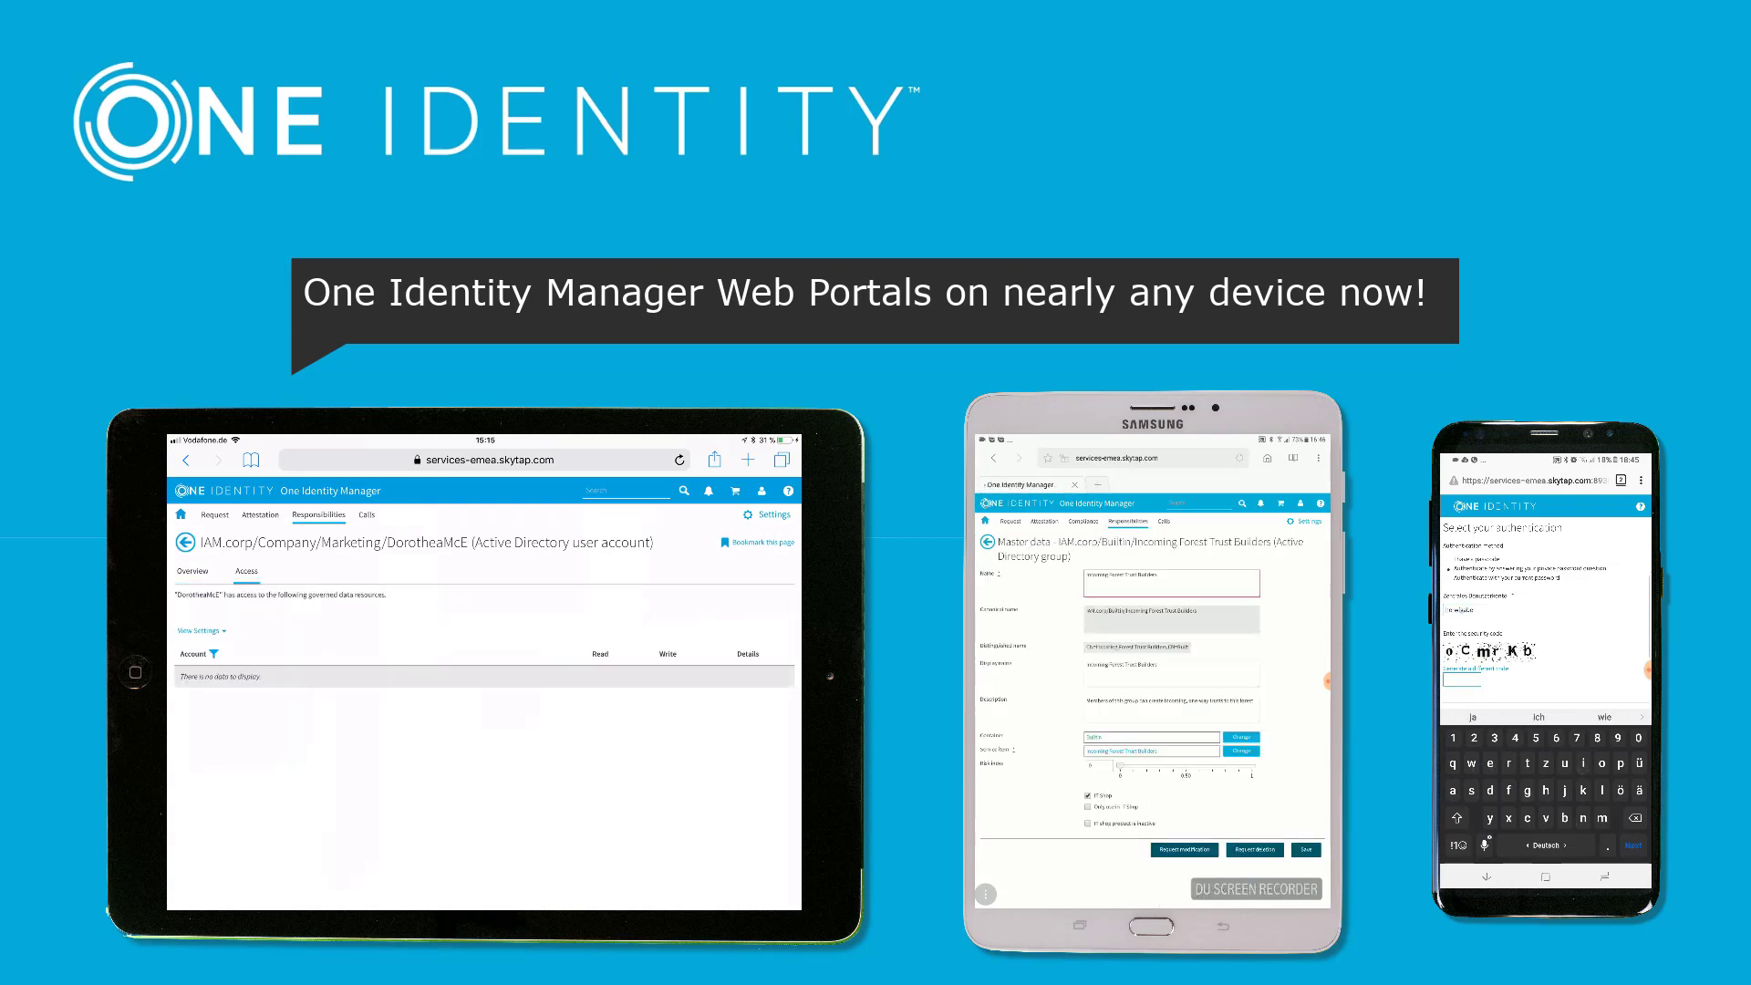
pyautogui.click(259, 515)
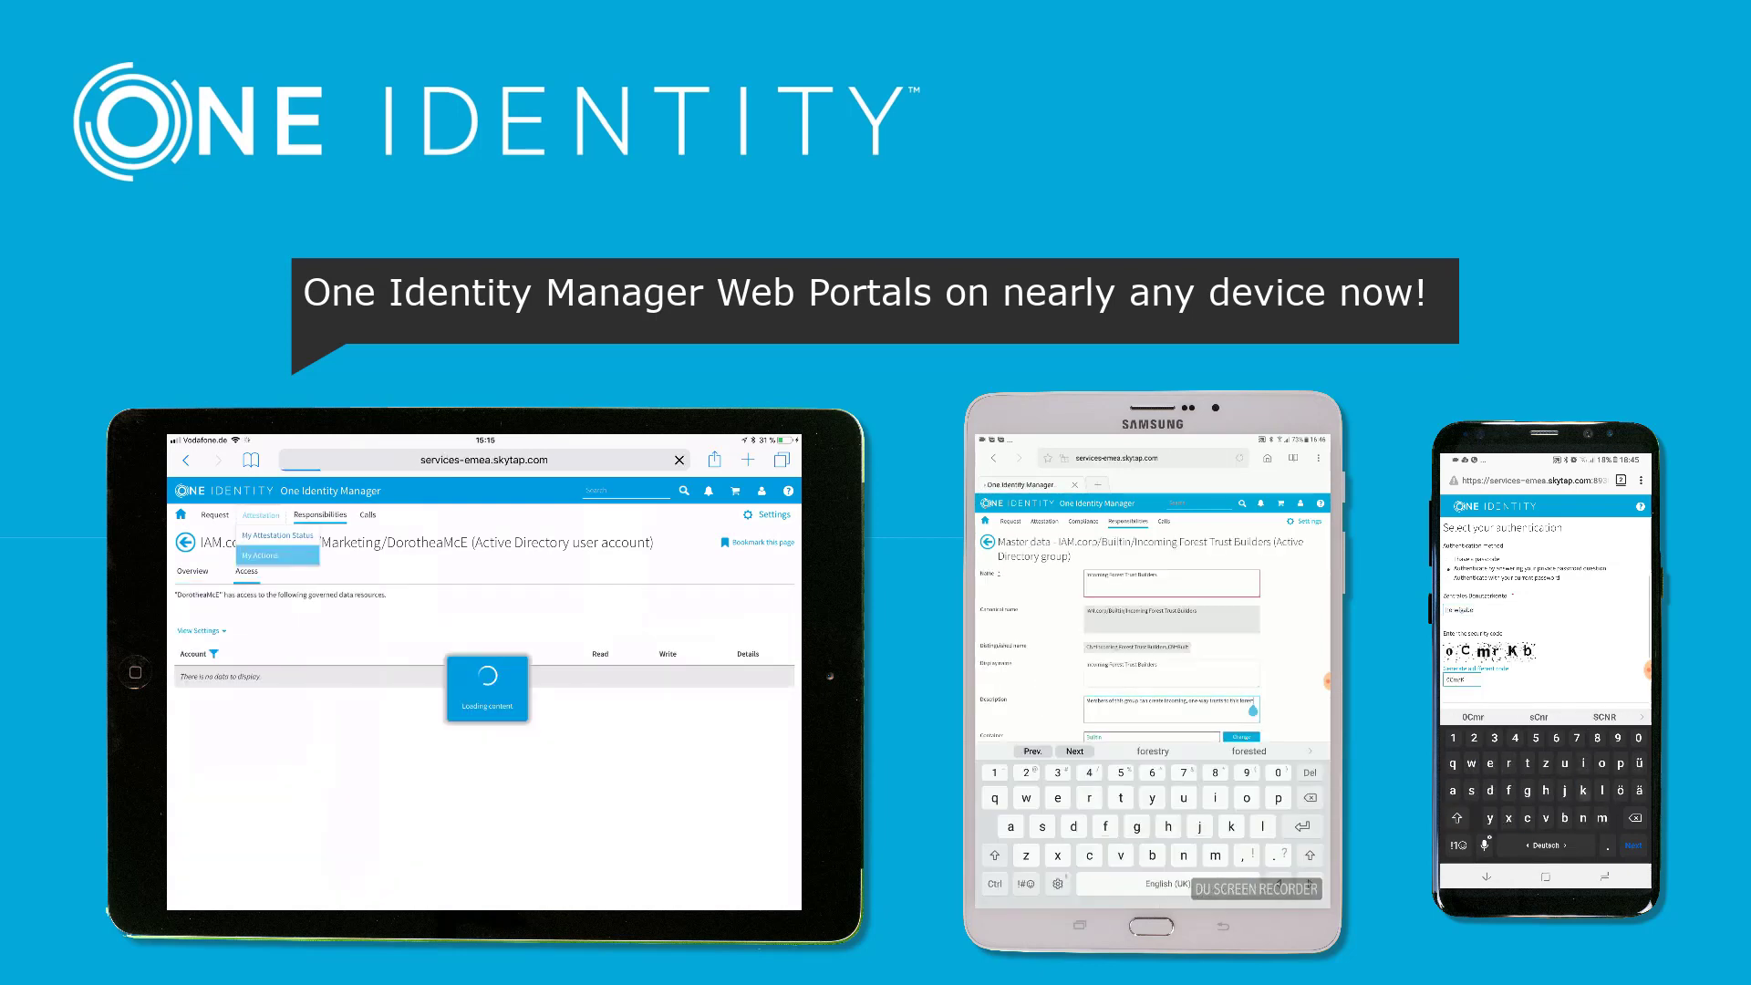